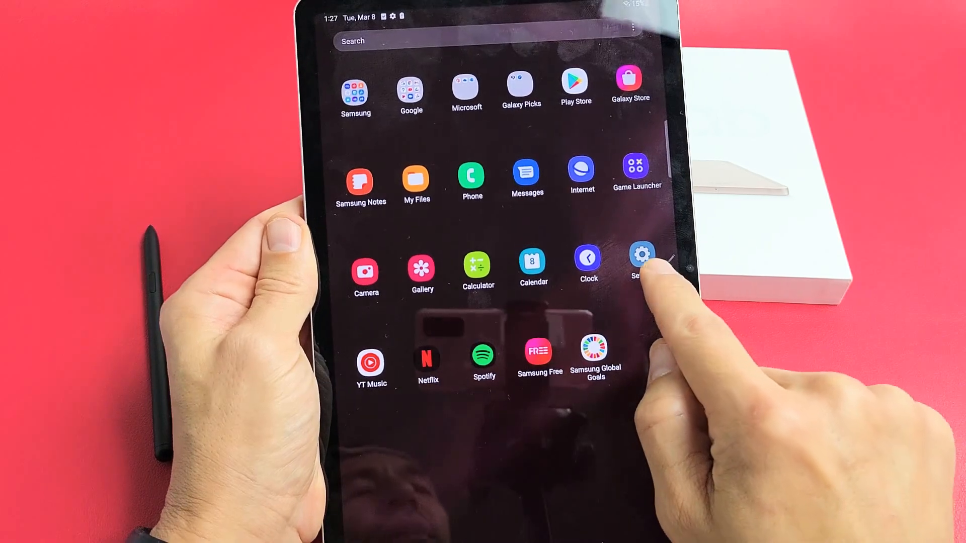
Launch Settings from the app drawer and scroll the menu to About tablet
click(642, 253)
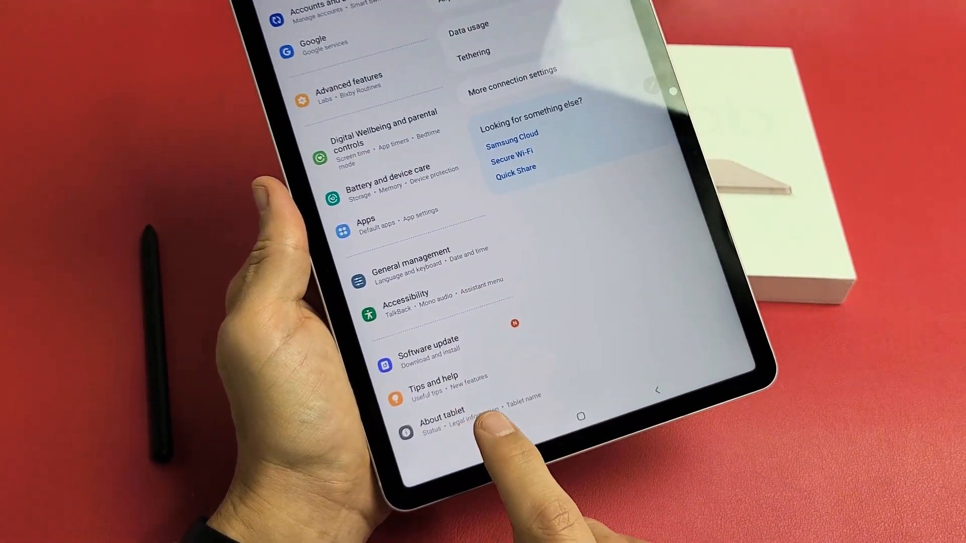
scroll(up, 3)
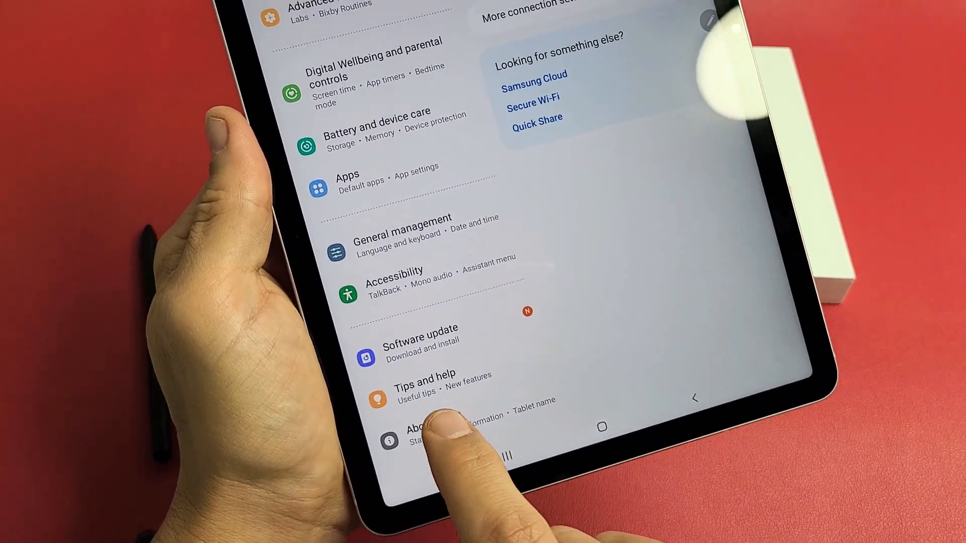
Open About tablet, then Software information, and scroll to the Build number
click(419, 431)
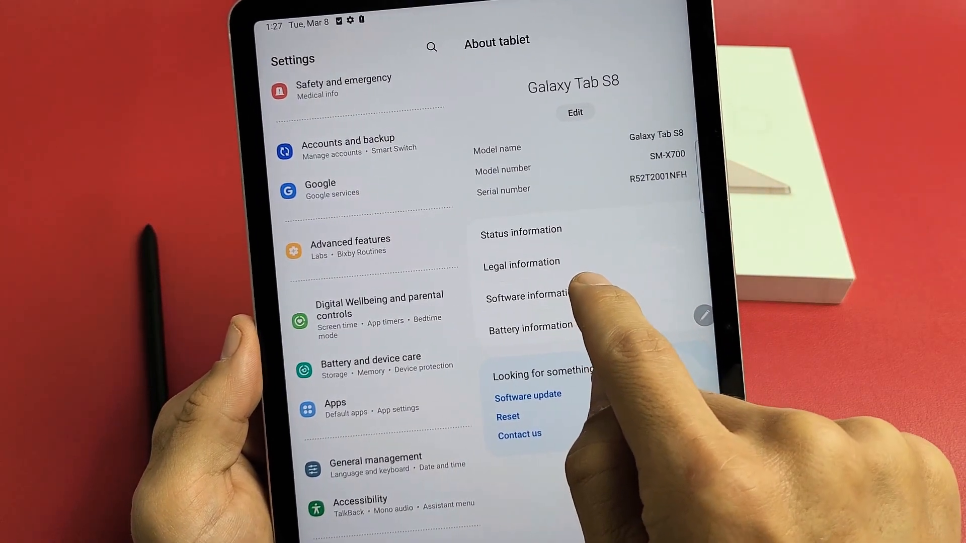
click(526, 296)
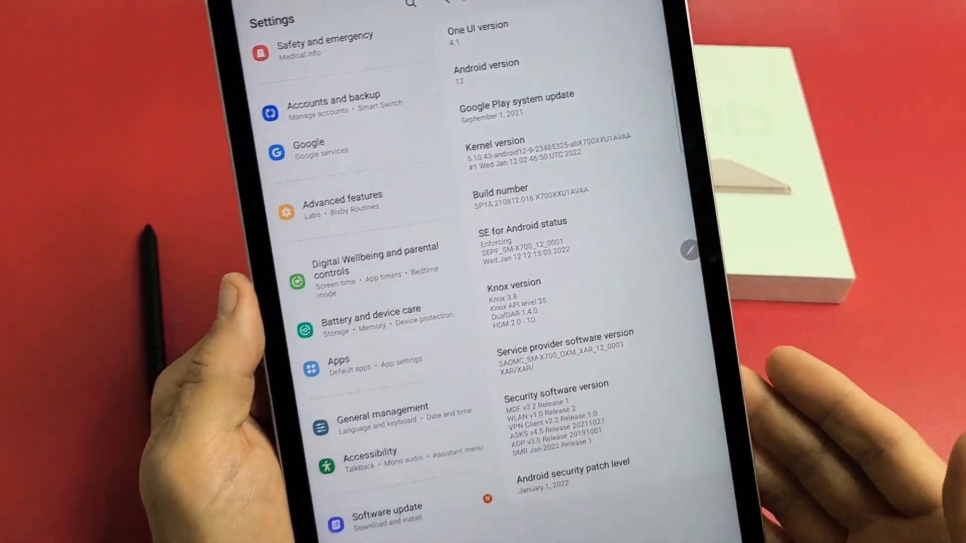
scroll(down, 3)
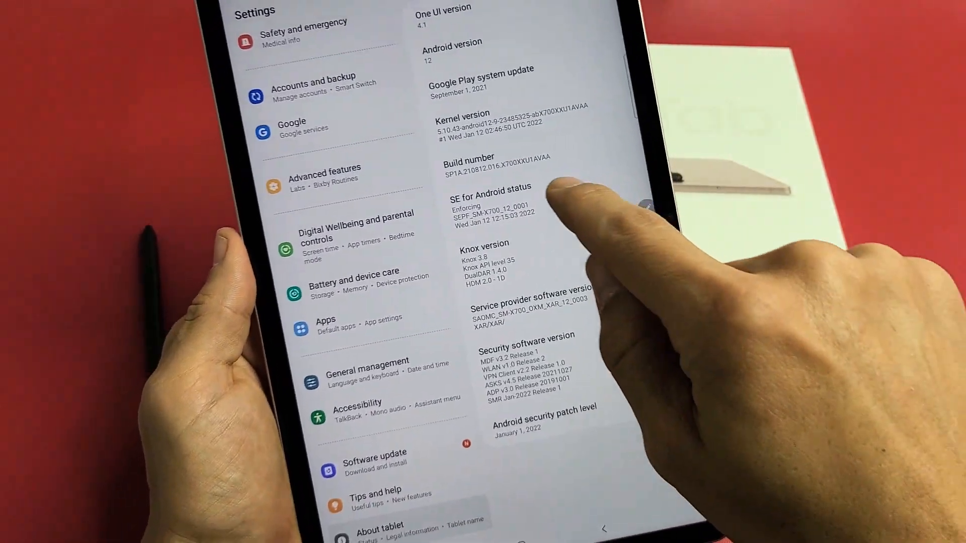
Tap Build number repeatedly until the prompt says one step away from developer mode
scroll(up, 3)
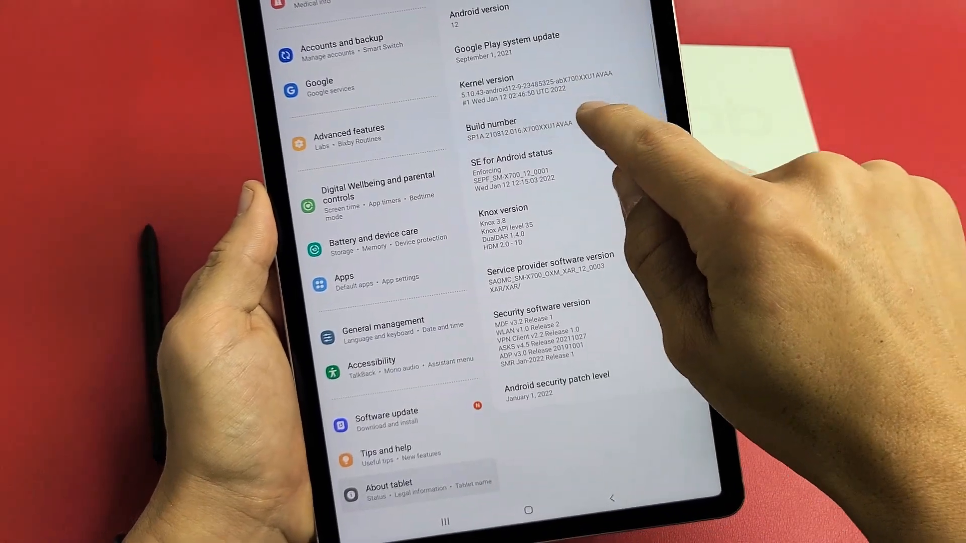
click(508, 127)
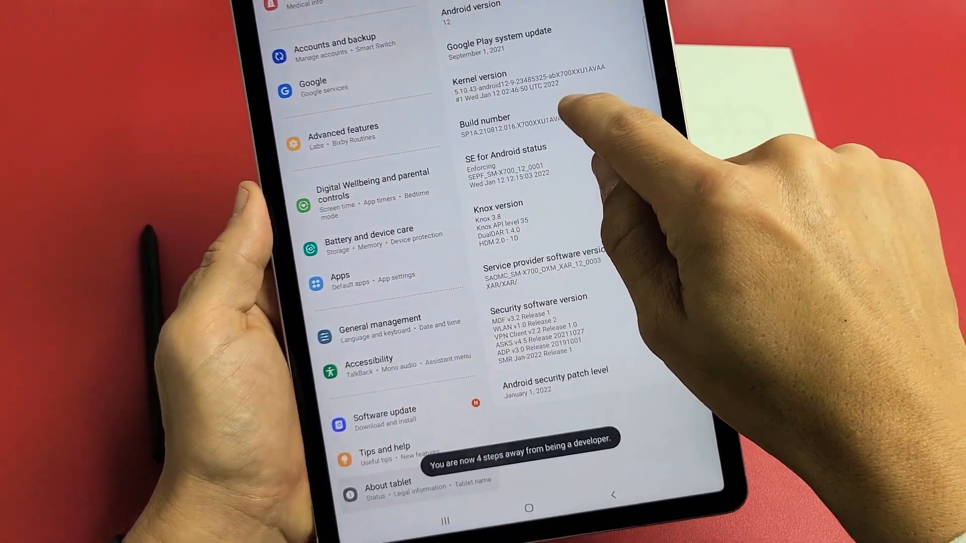
click(505, 117)
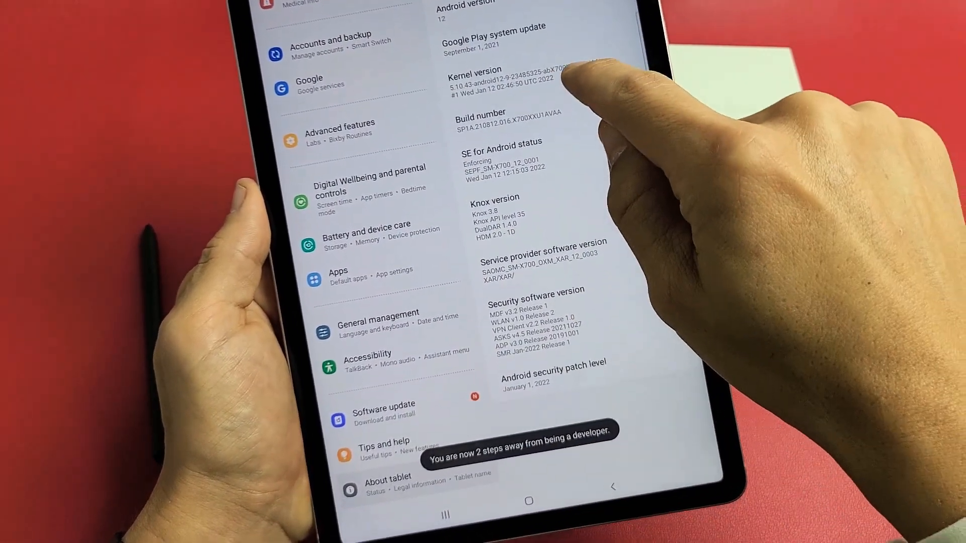
click(499, 118)
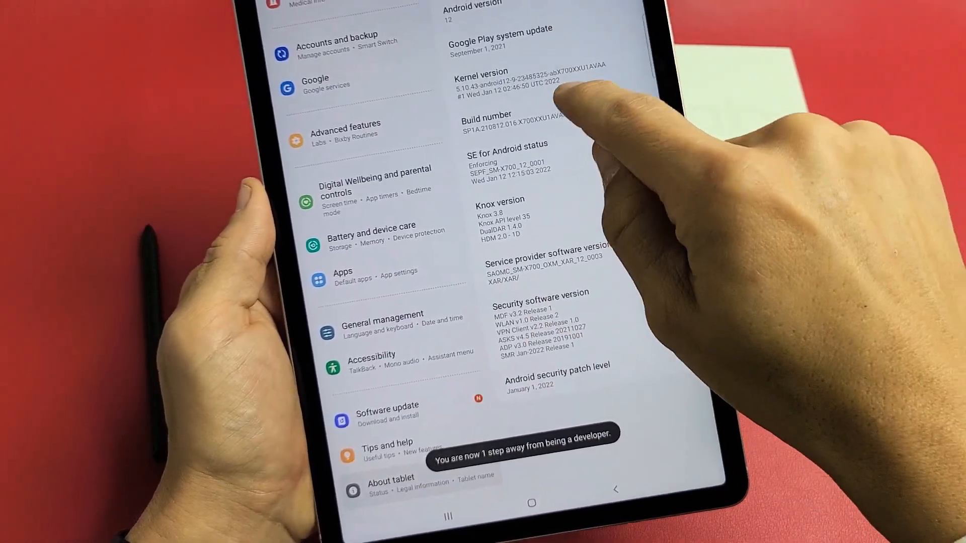
click(486, 117)
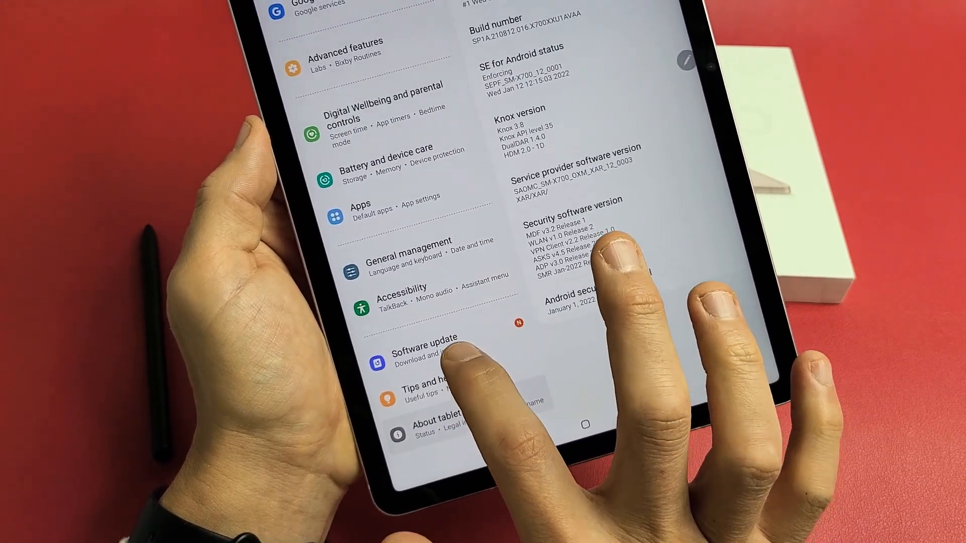
Scroll down to reach the newly unlocked Developer options page
scroll(down, 3)
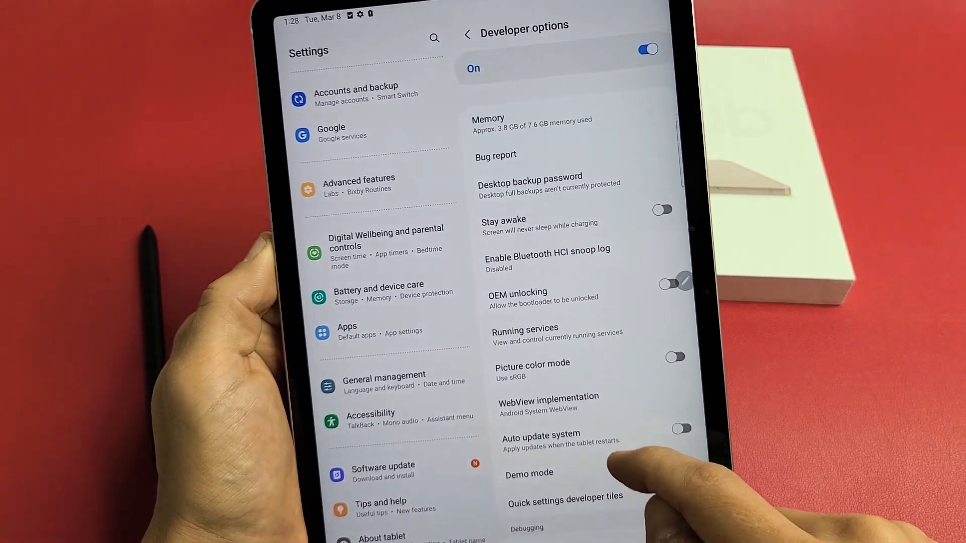
Scroll to Debugging, enable USB debugging and accept the Allow USB debugging prompt
scroll(down, 3)
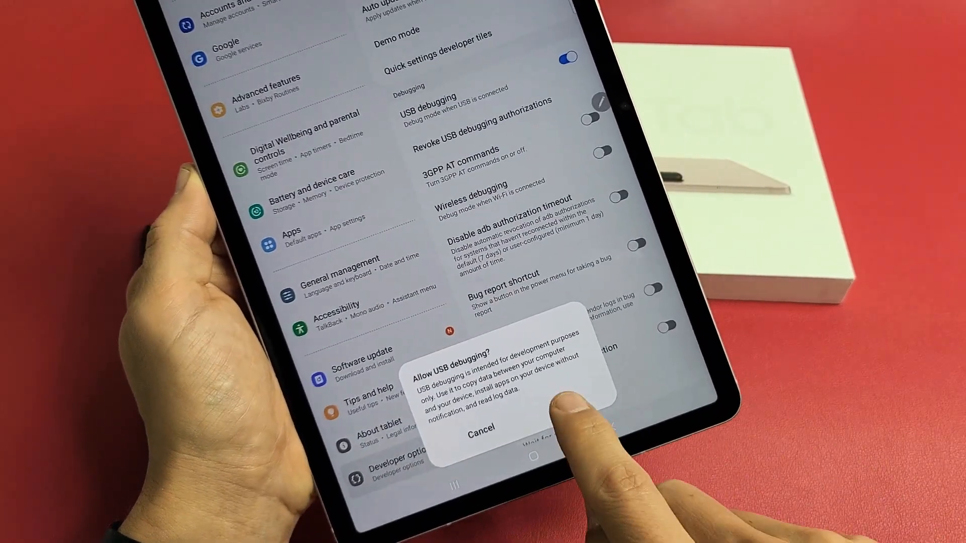
click(567, 428)
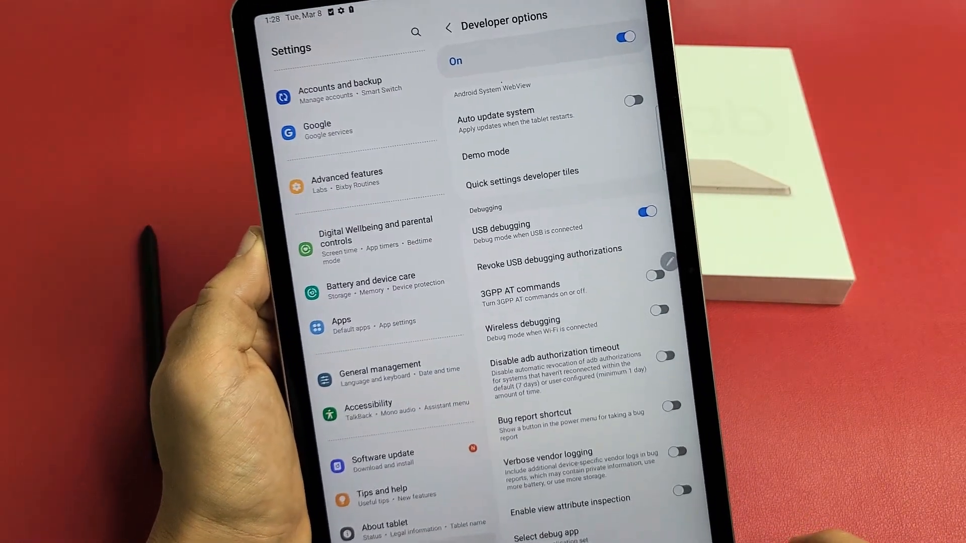